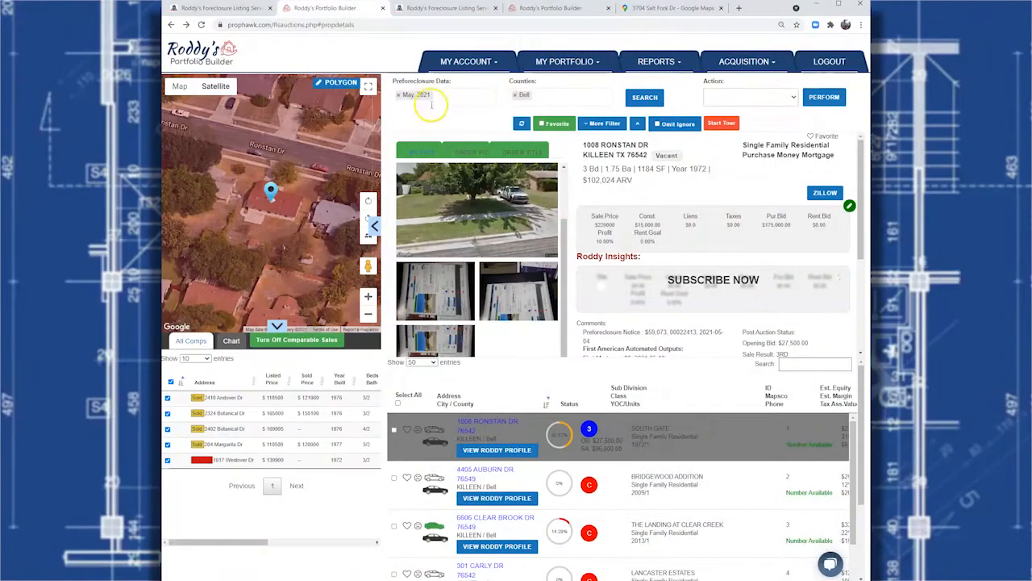
Step: Search June 2021 auctions in Dallas county instead of May 2021 in Bell
{"action": "left_click", "coordinate": [398, 93]}
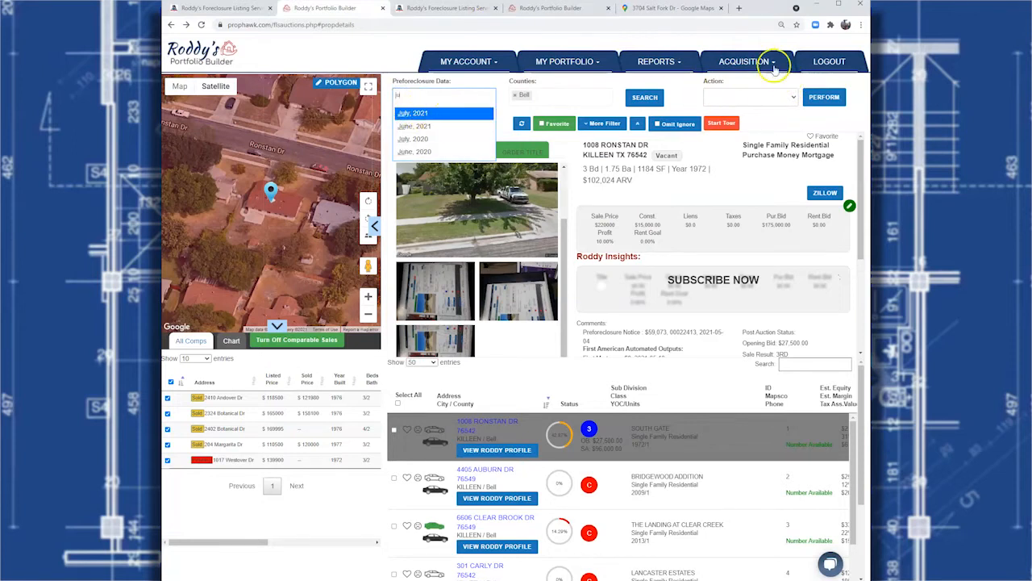
{"action": "left_click", "coordinate": [415, 126]}
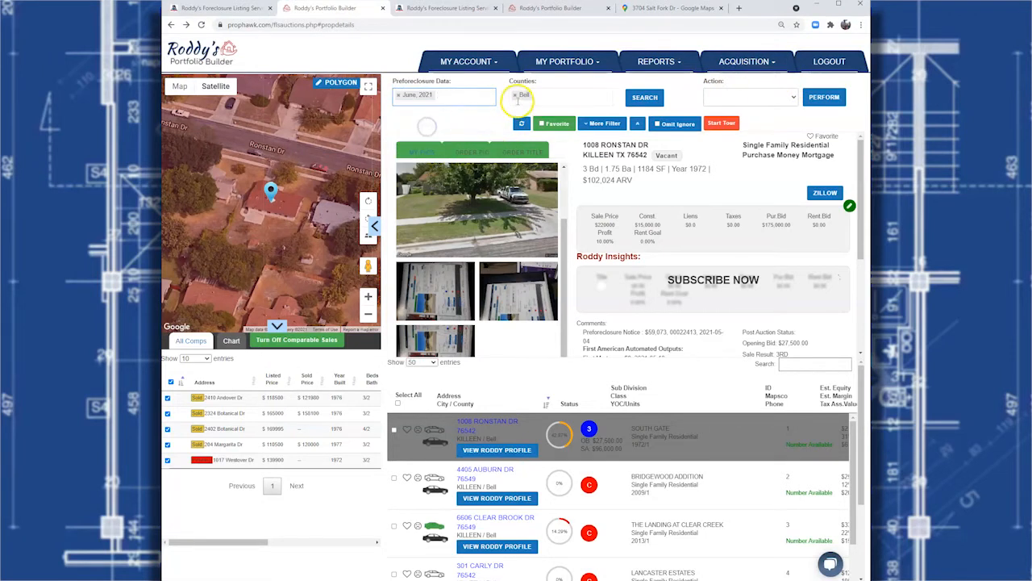
{"action": "left_click", "coordinate": [557, 96]}
{"action": "type", "text": "Dallas"}
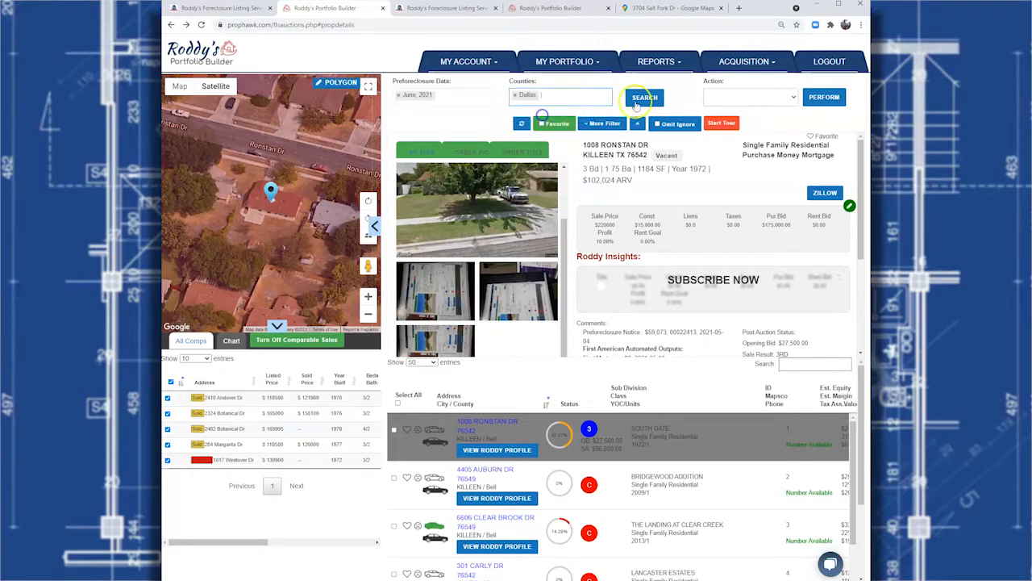
{"action": "left_click", "coordinate": [646, 97]}
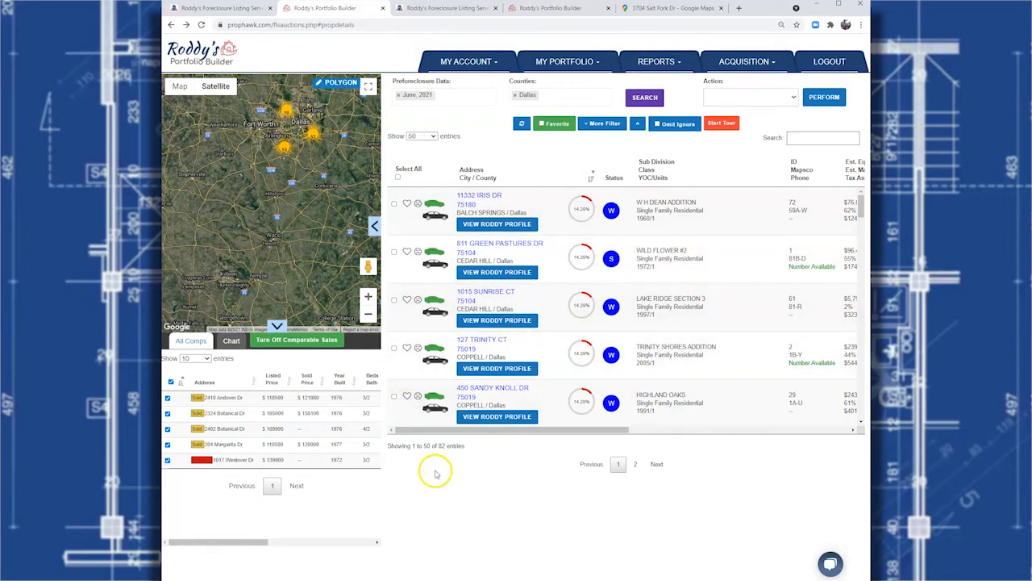
{"action": "mouse_move", "coordinate": [587, 134]}
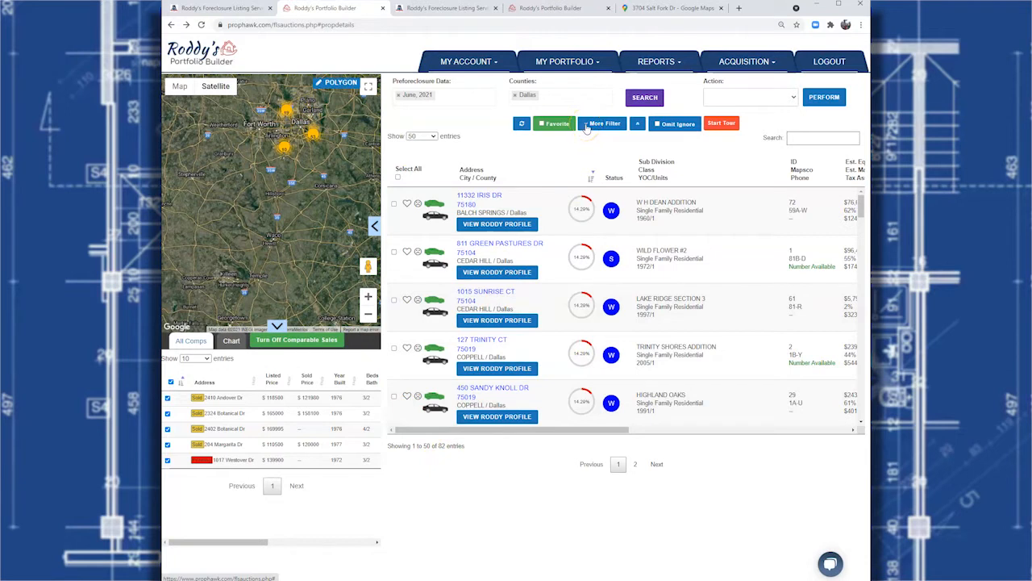
Step: Filter results to Single Family Residential homes with minimum Year Built 2000
{"action": "left_click", "coordinate": [604, 122]}
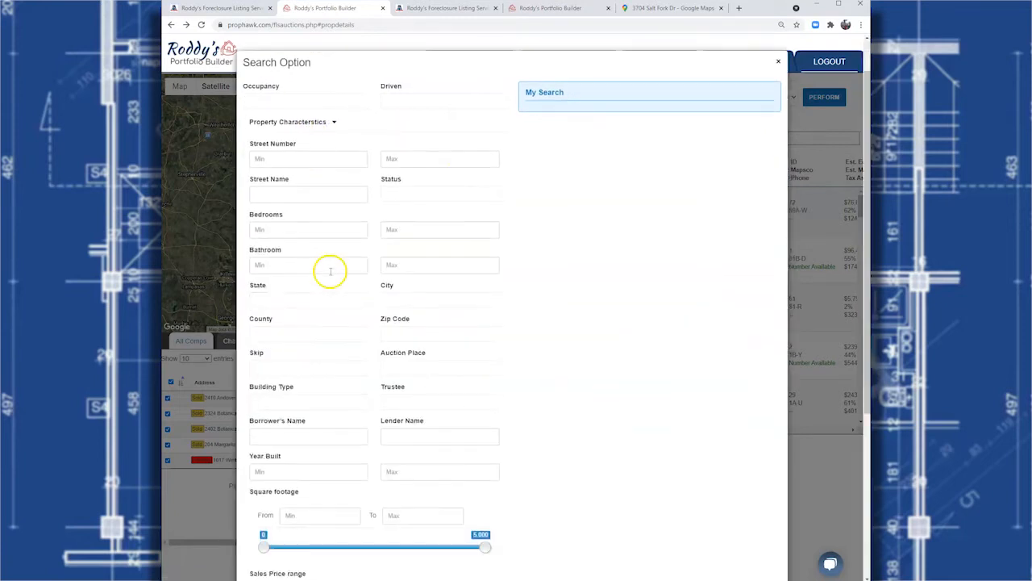
{"action": "scroll", "scroll_direction": "down", "scroll_amount": 3}
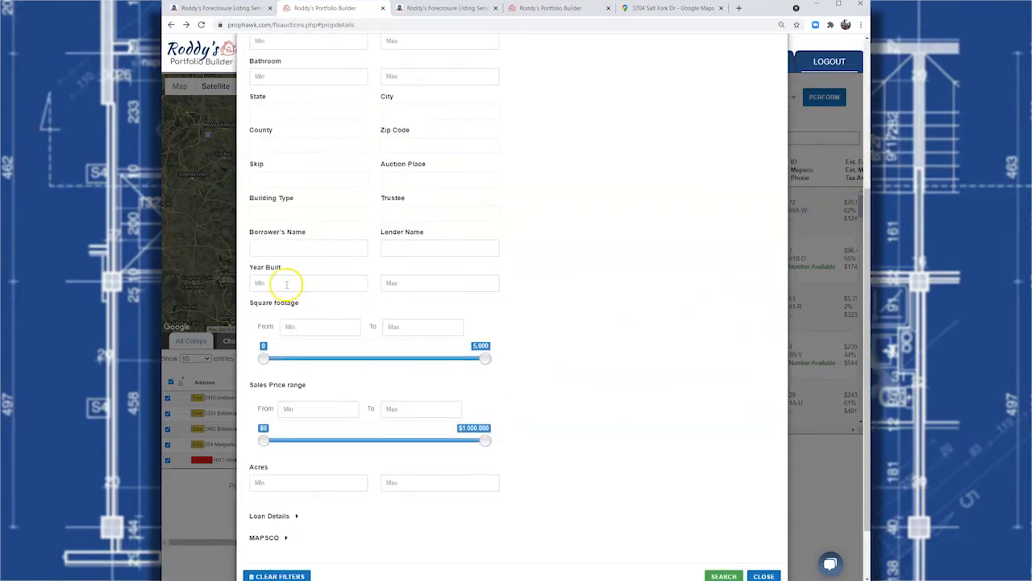
{"action": "type", "text": "200"}
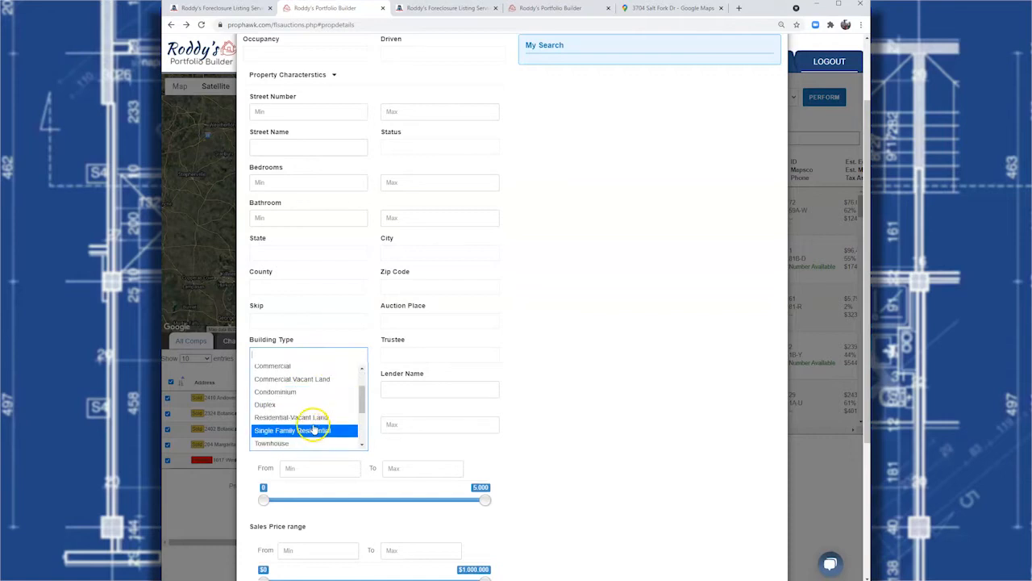
{"action": "left_click", "coordinate": [305, 429]}
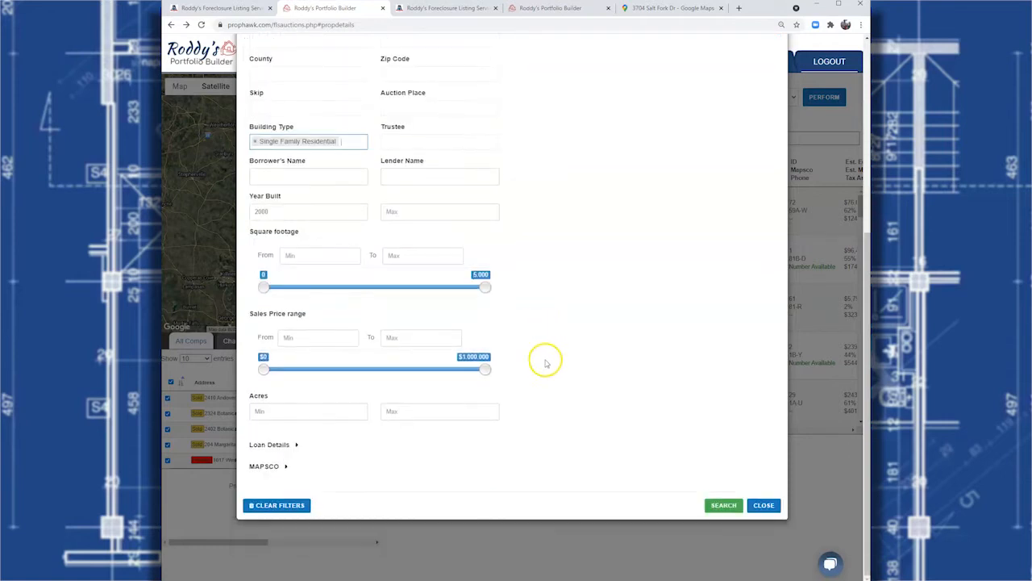
{"action": "left_click", "coordinate": [723, 504]}
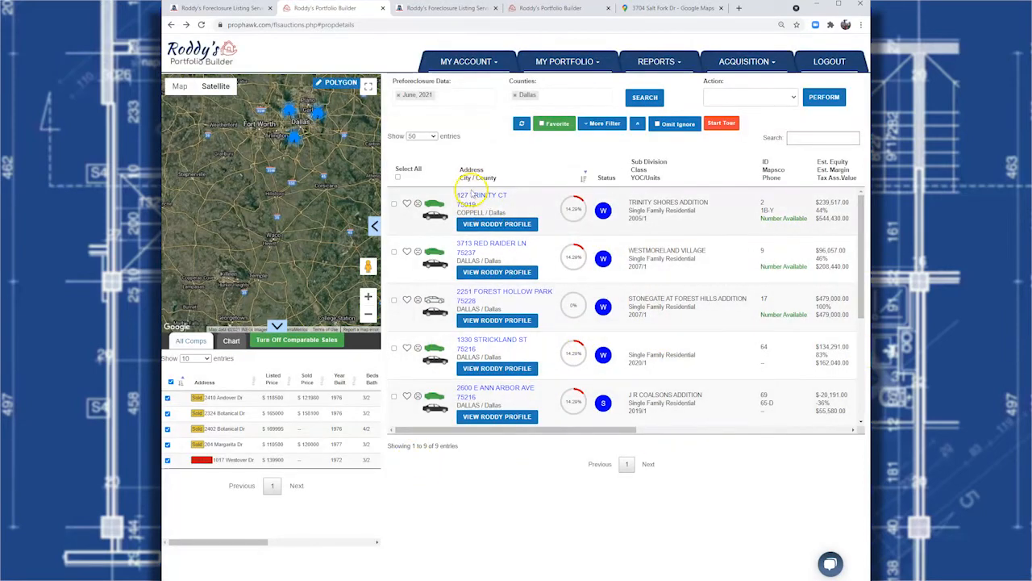
Step: Add the 127 Trinity Ct listing to favorites
{"action": "left_click", "coordinate": [481, 194]}
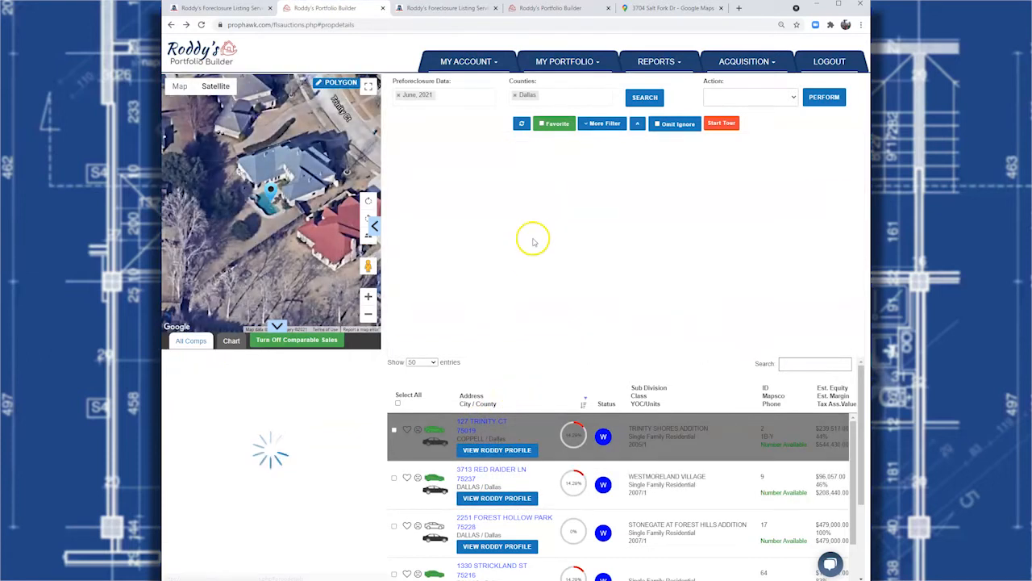
{"action": "left_click", "coordinate": [482, 426]}
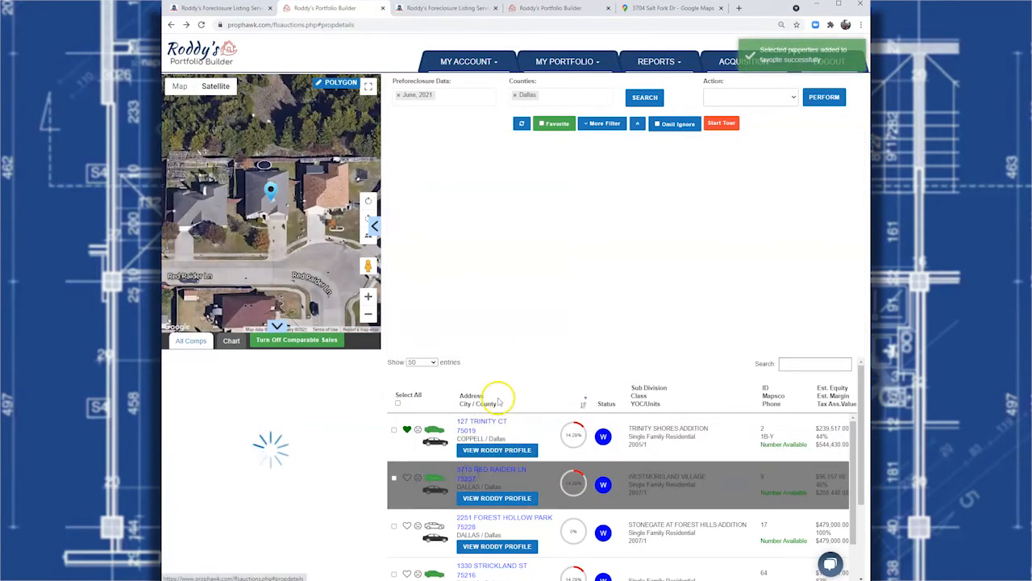
{"action": "left_click", "coordinate": [490, 468]}
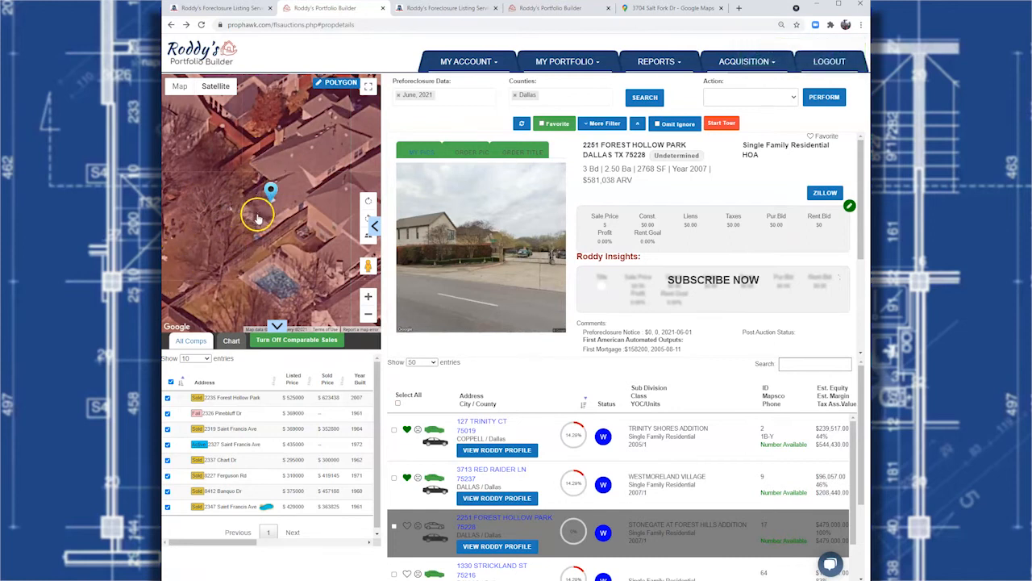
{"action": "mouse_move", "coordinate": [238, 175]}
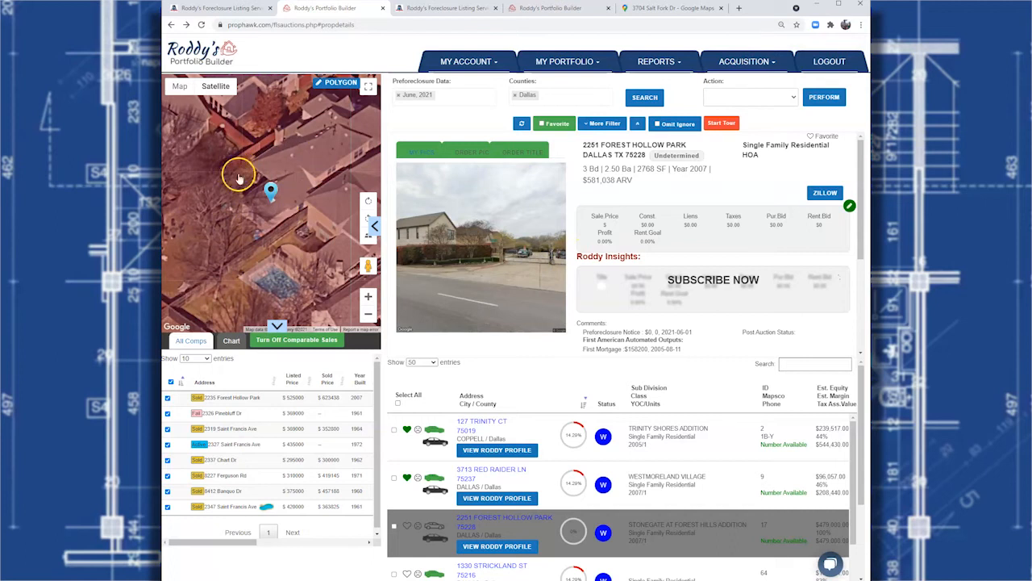
{"action": "mouse_move", "coordinate": [265, 232]}
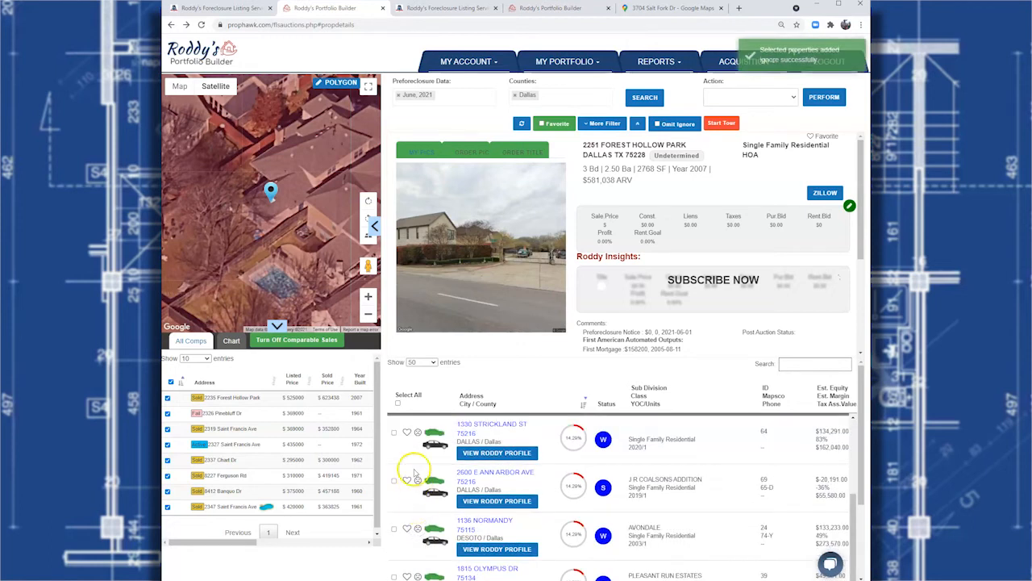
{"action": "left_click", "coordinate": [490, 422]}
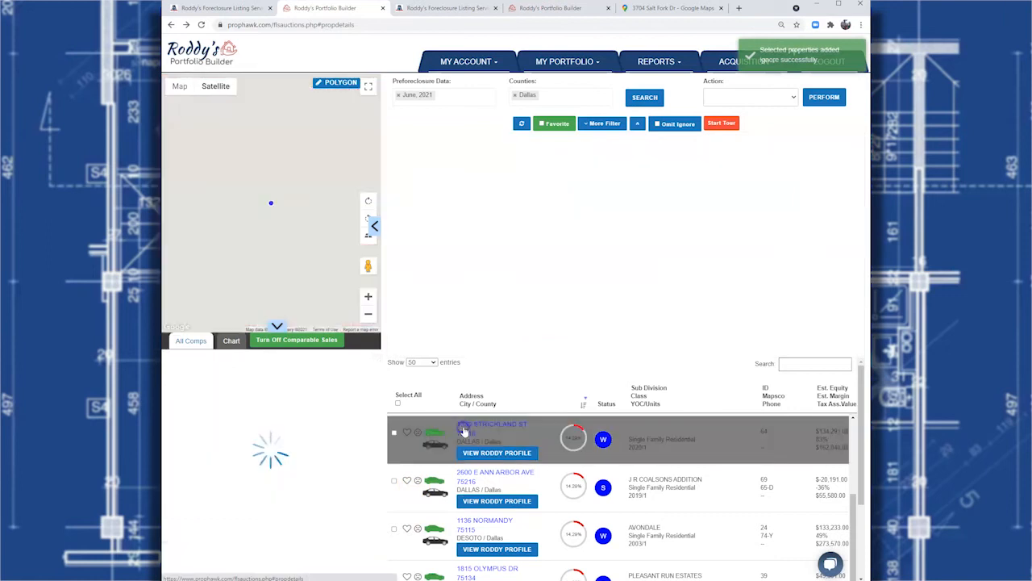
{"action": "left_click", "coordinate": [492, 423]}
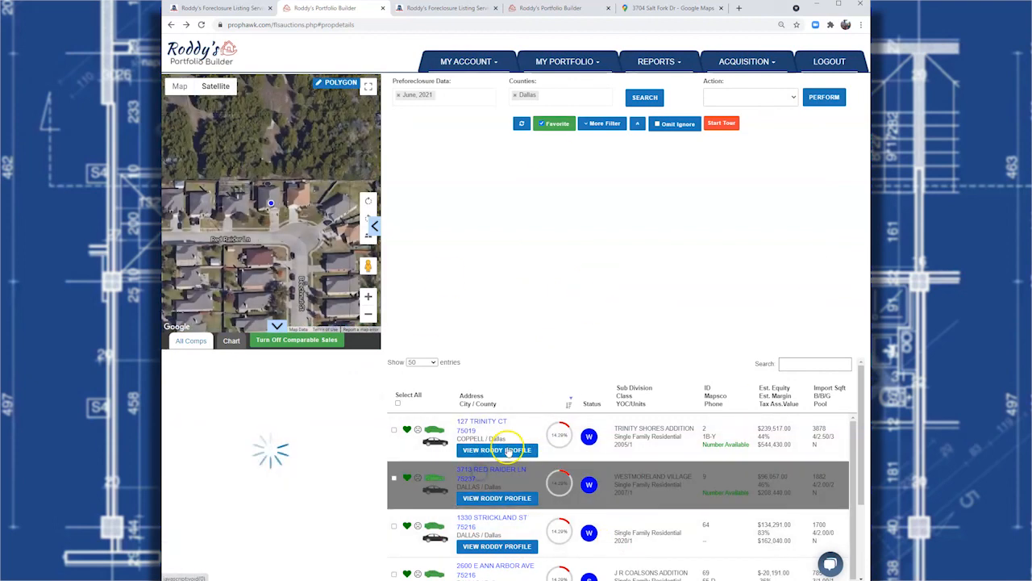
{"action": "left_click", "coordinate": [496, 448]}
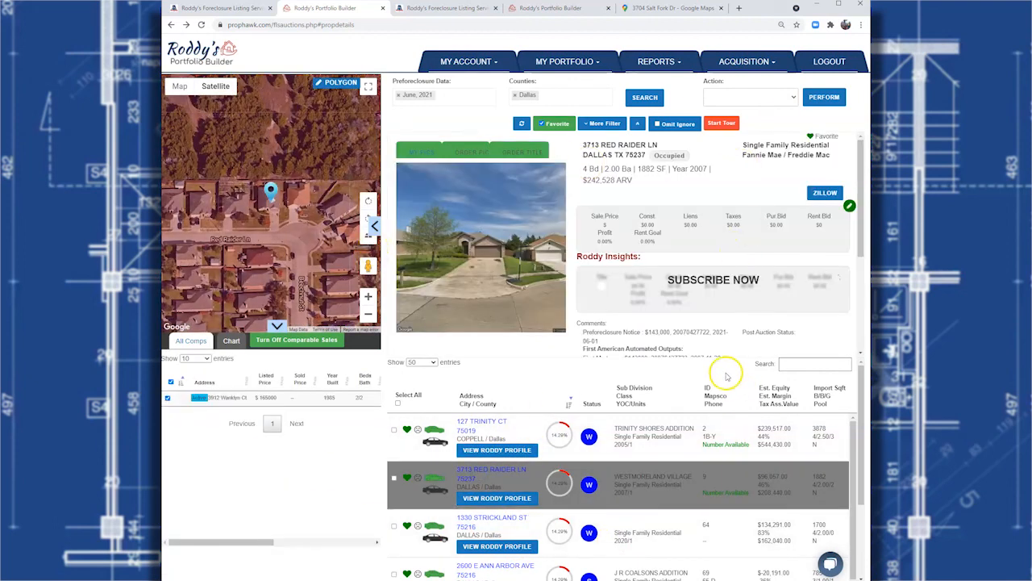